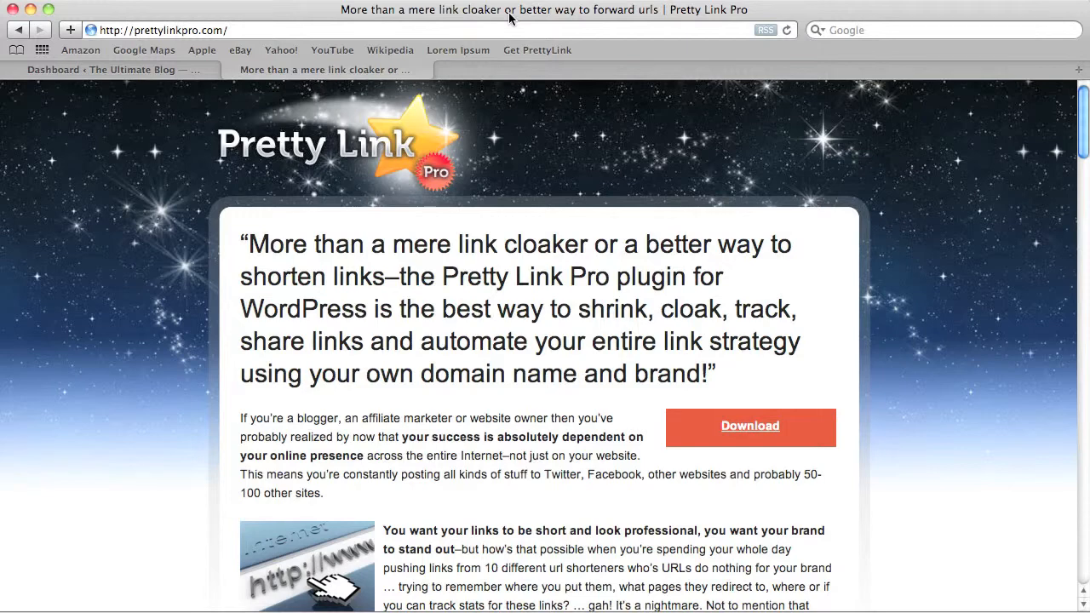
pyautogui.moveTo(508, 185)
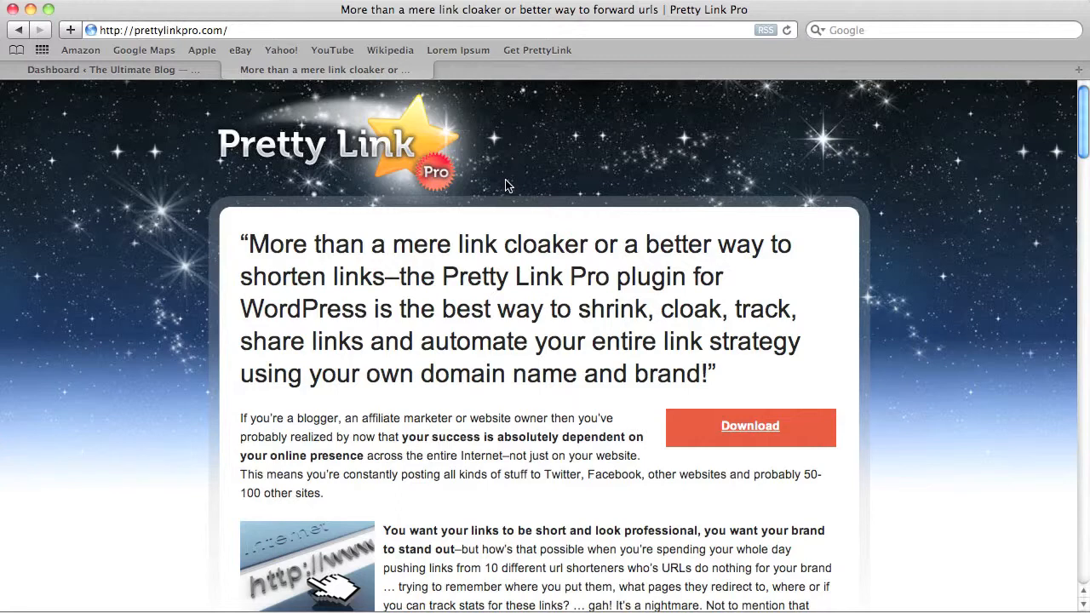
pyautogui.moveTo(126, 80)
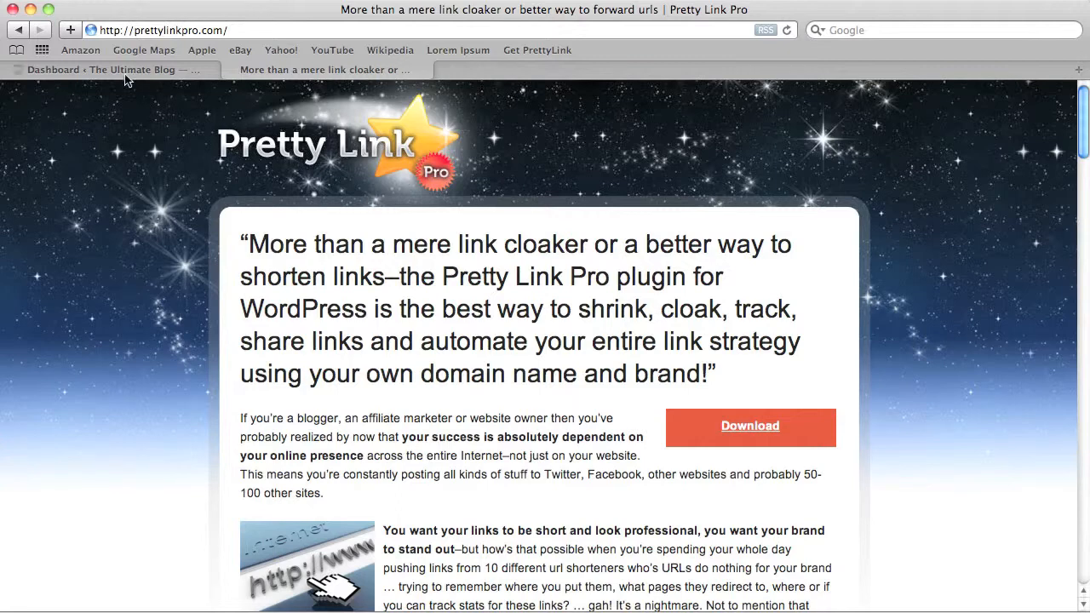
pyautogui.moveTo(111, 69)
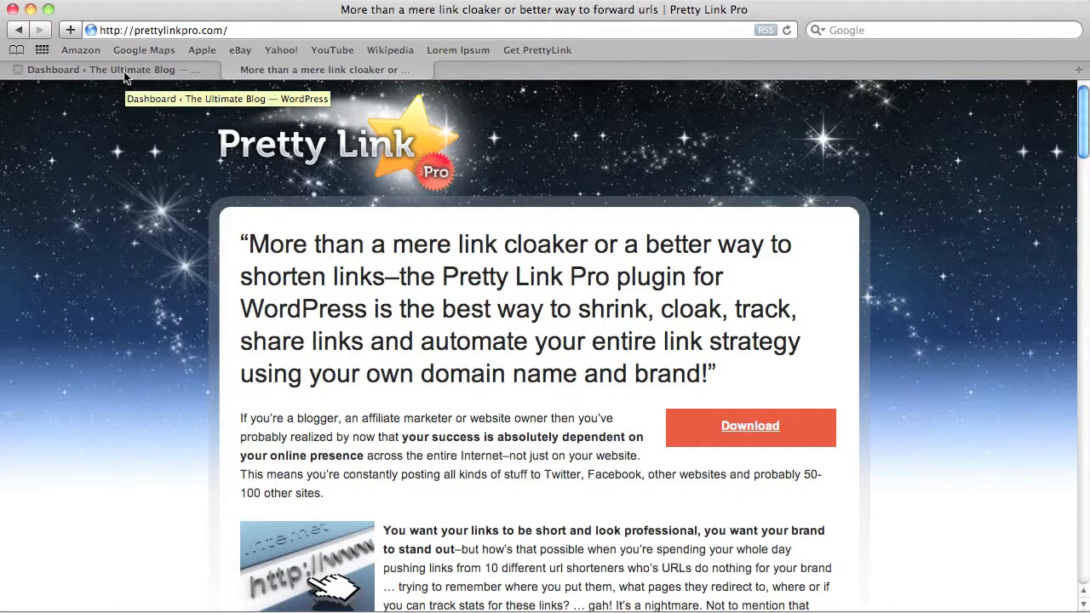
# Switch to the blog's WordPress dashboard and scroll to the Plugins panels
pyautogui.click(110, 68)
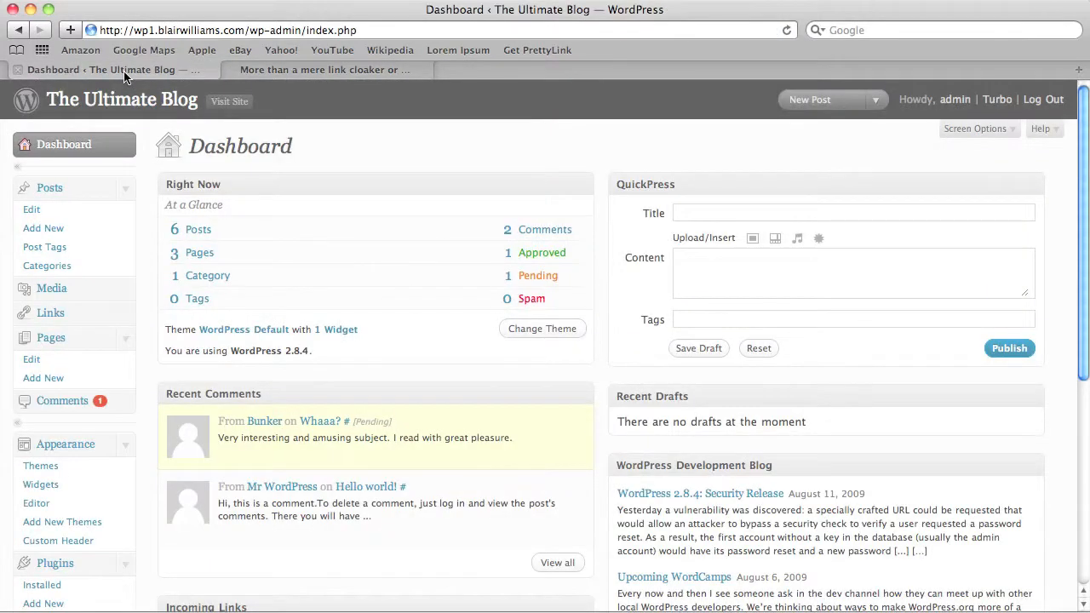
pyautogui.scroll(-3)
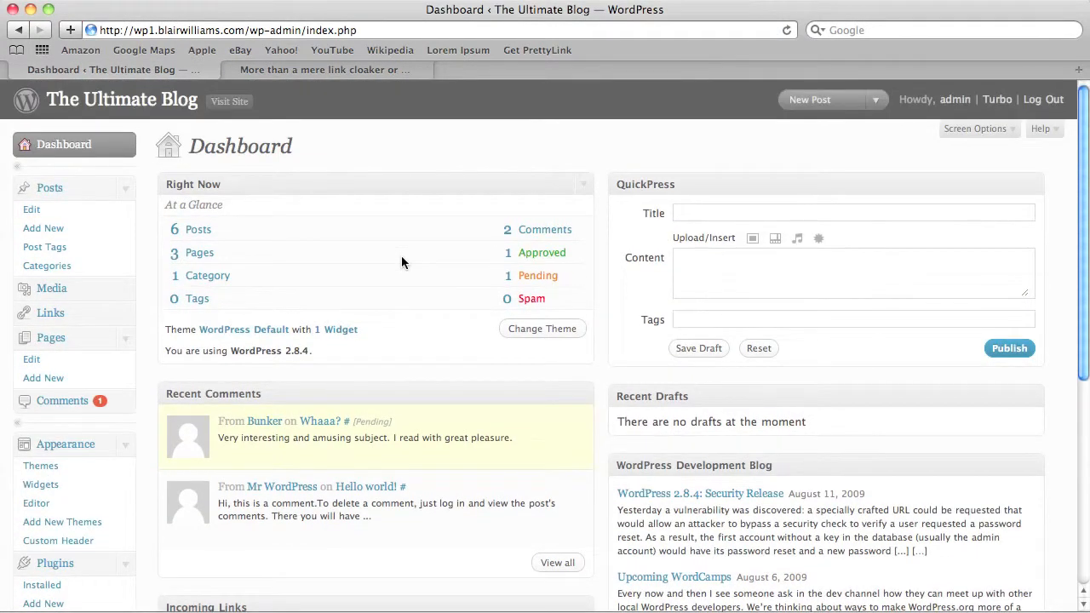
pyautogui.scroll(-3)
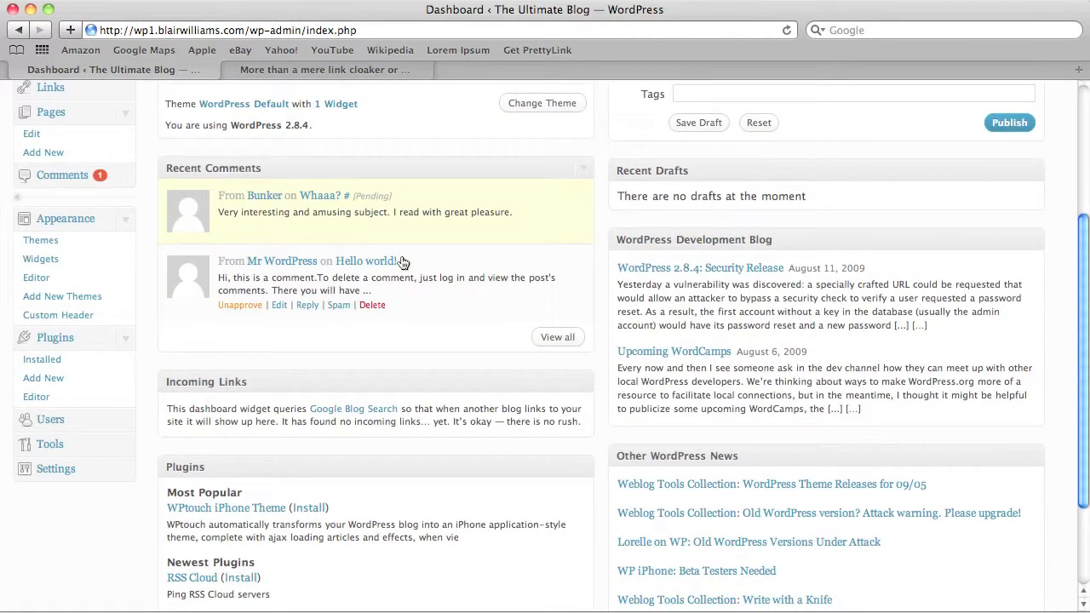
pyautogui.moveTo(48, 504)
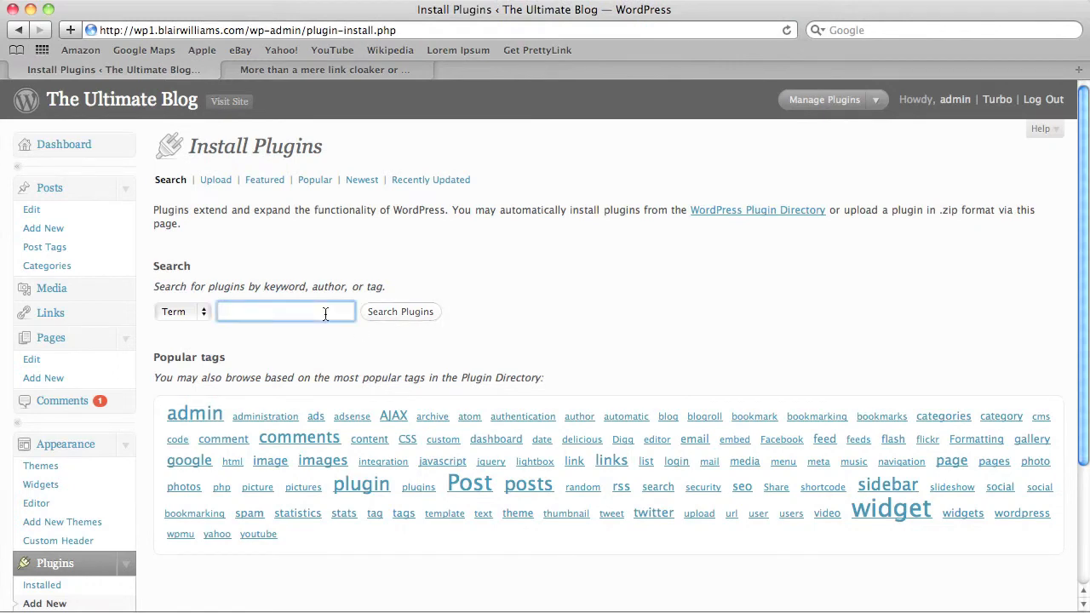
# Search the plugin directory for 'Pretty Link' and install Pretty Link 1.4.18
pyautogui.write('Pretty Link')
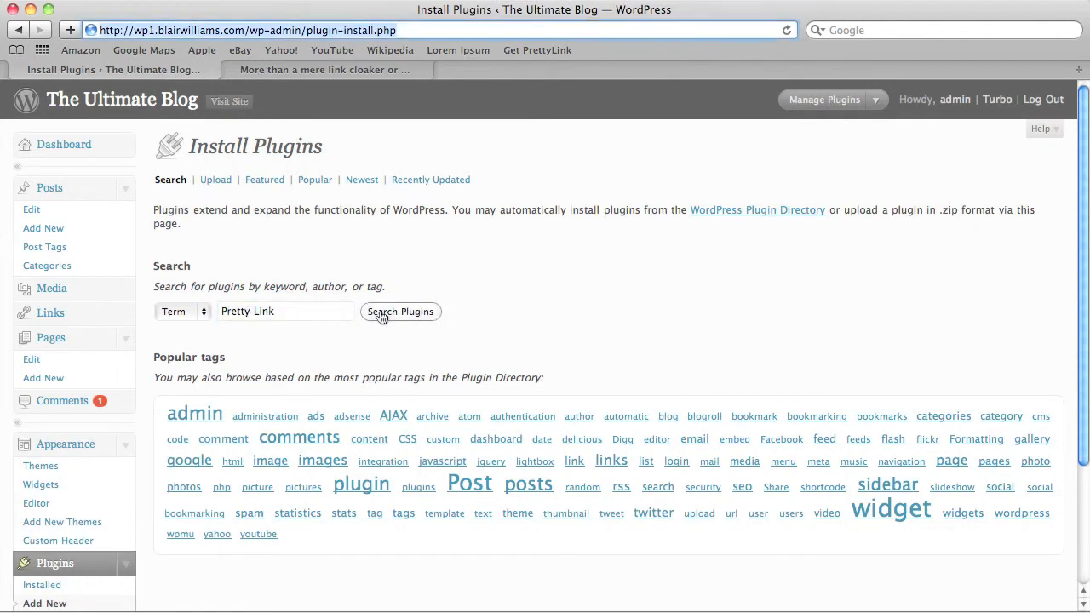
pyautogui.click(401, 310)
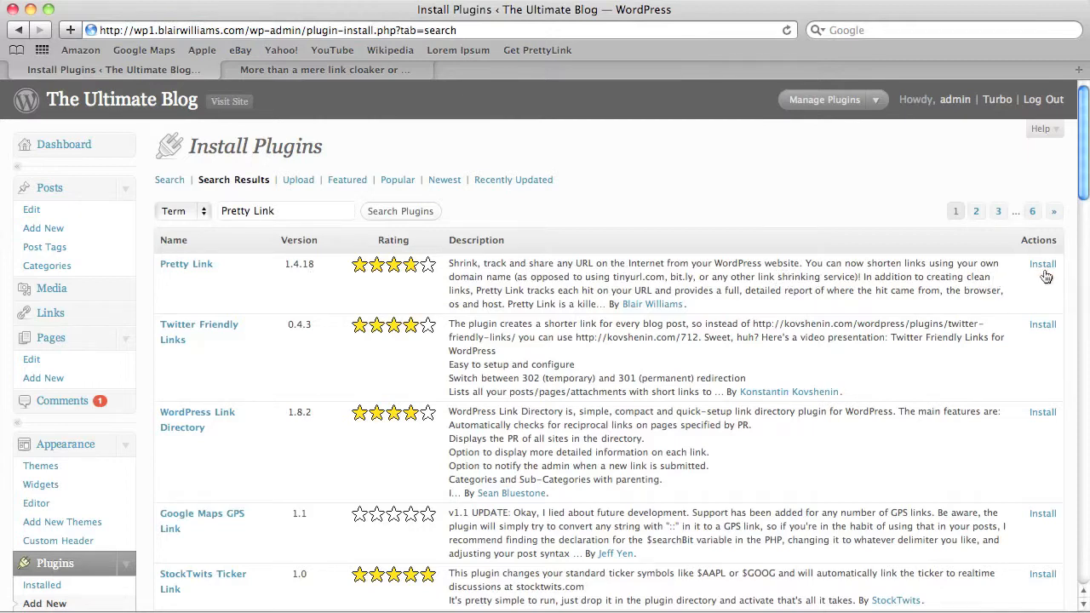
pyautogui.click(1043, 262)
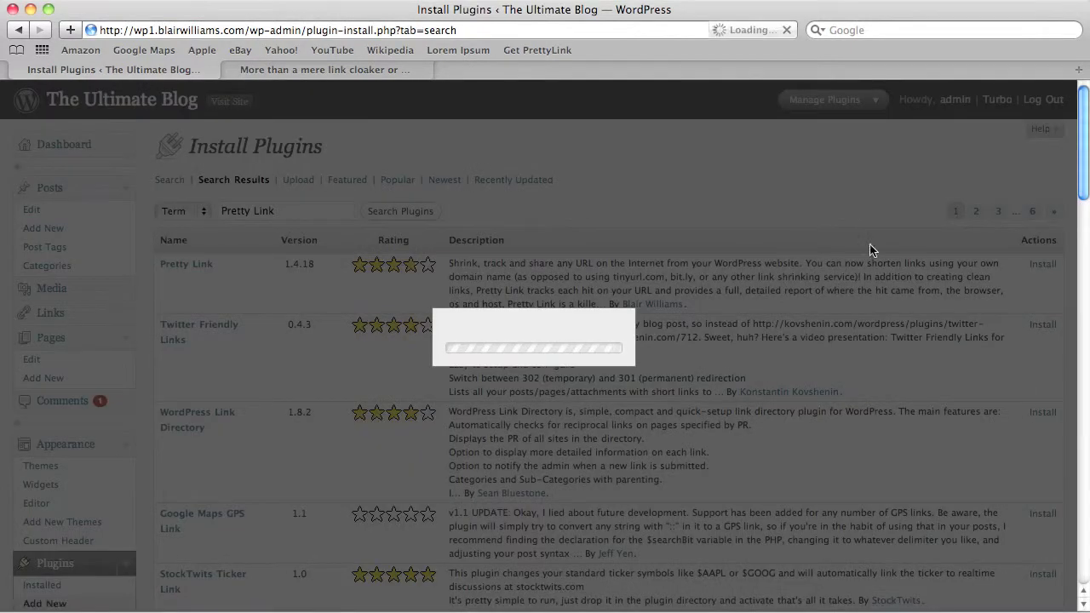
pyautogui.click(713, 170)
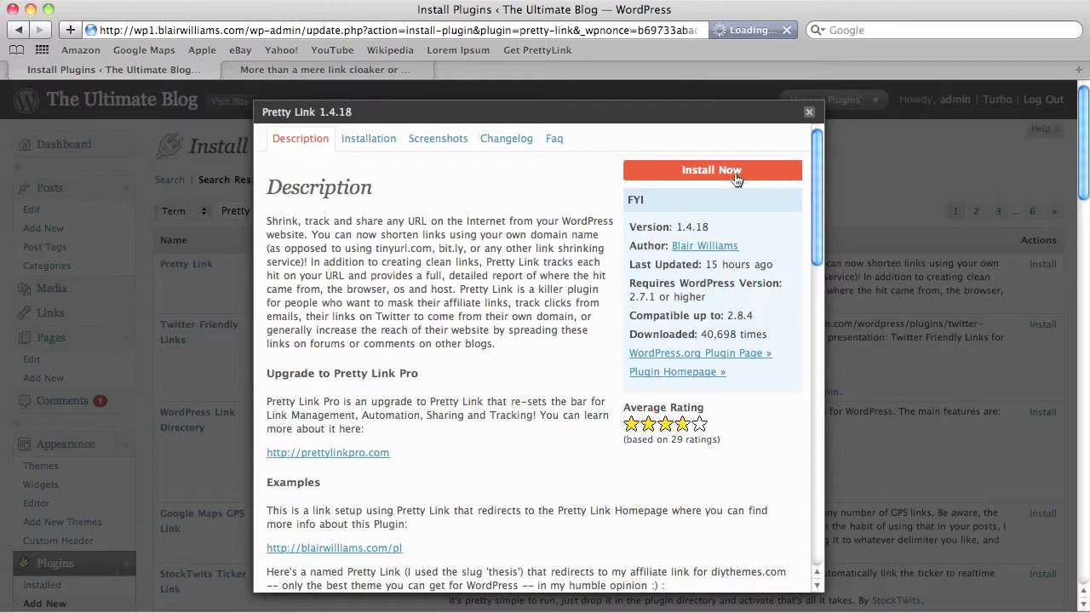
pyautogui.click(712, 171)
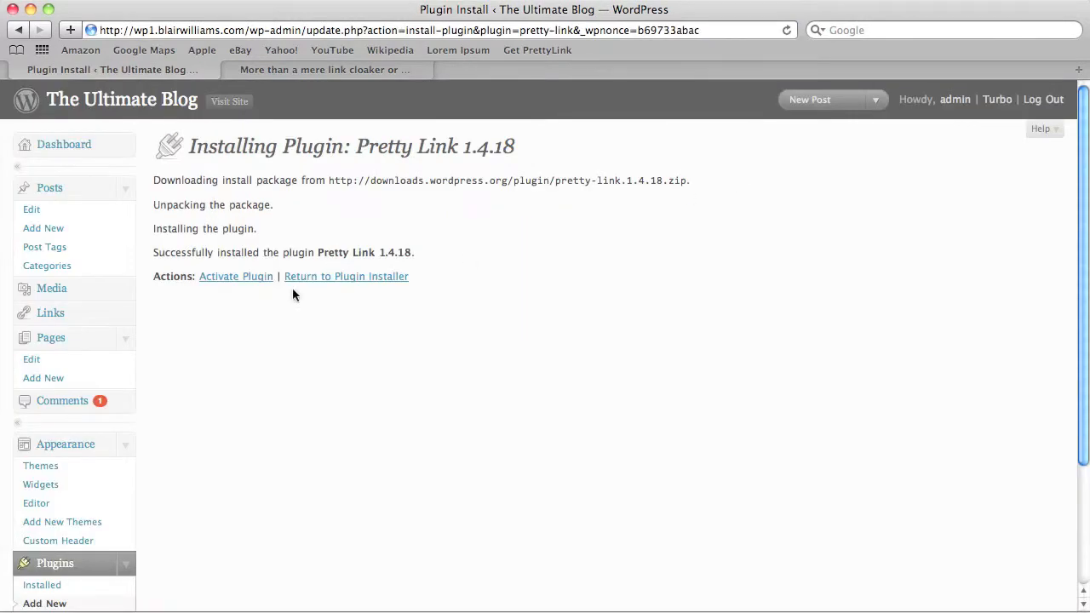
# Activate the Pretty Link plugin and go to its Pro account settings page
pyautogui.click(235, 276)
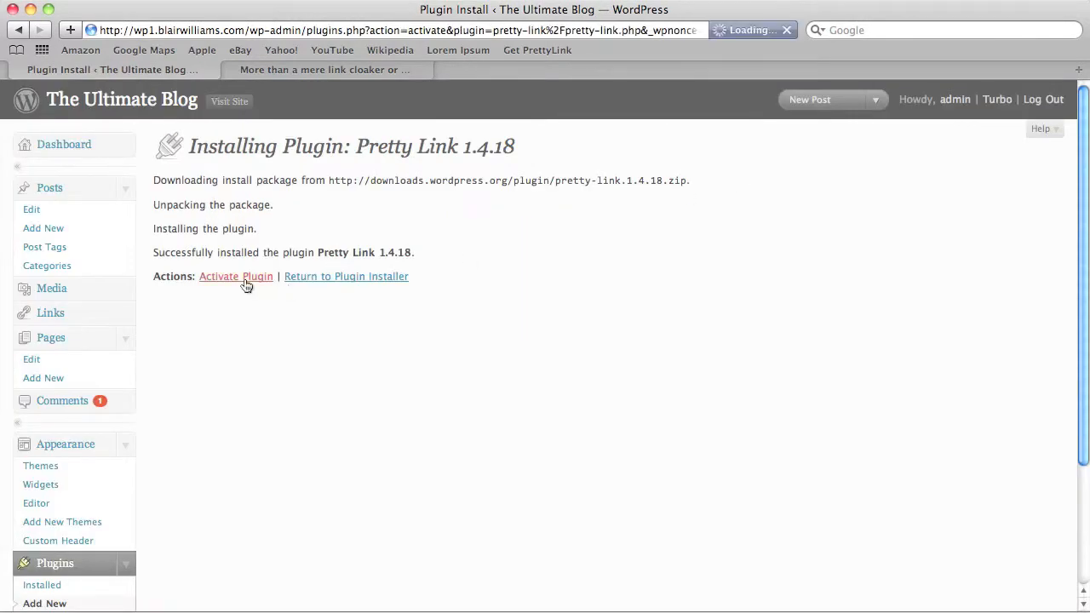
pyautogui.click(235, 276)
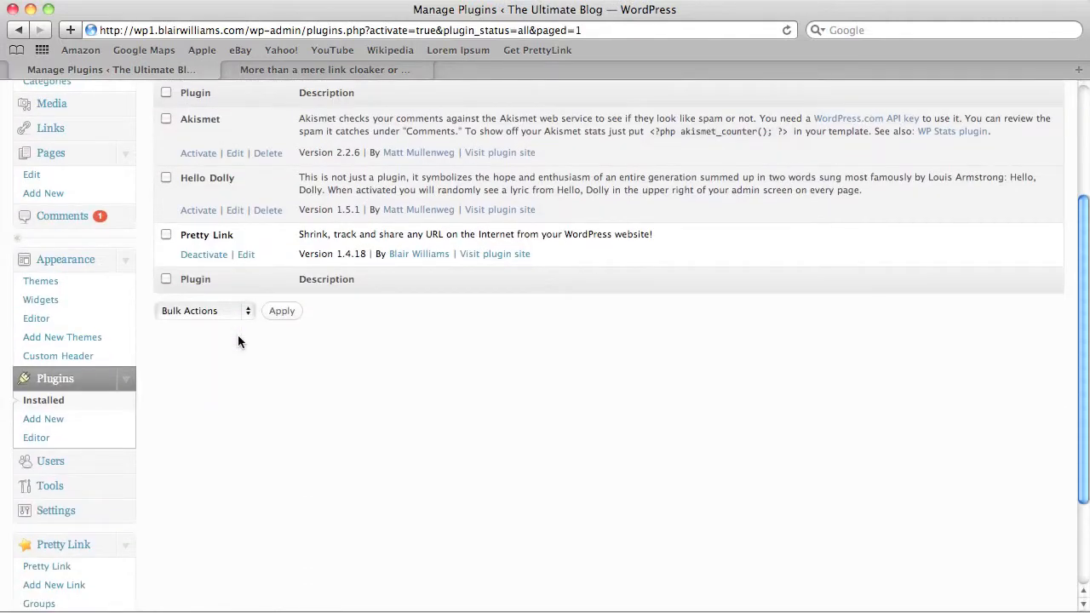
pyautogui.scroll(-3)
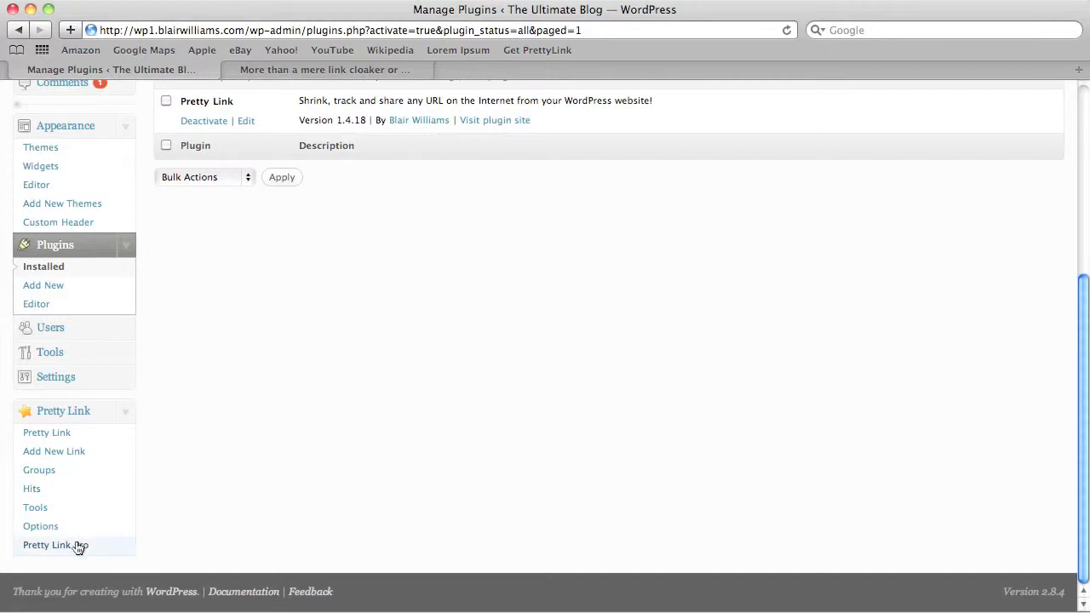
pyautogui.moveTo(34, 508)
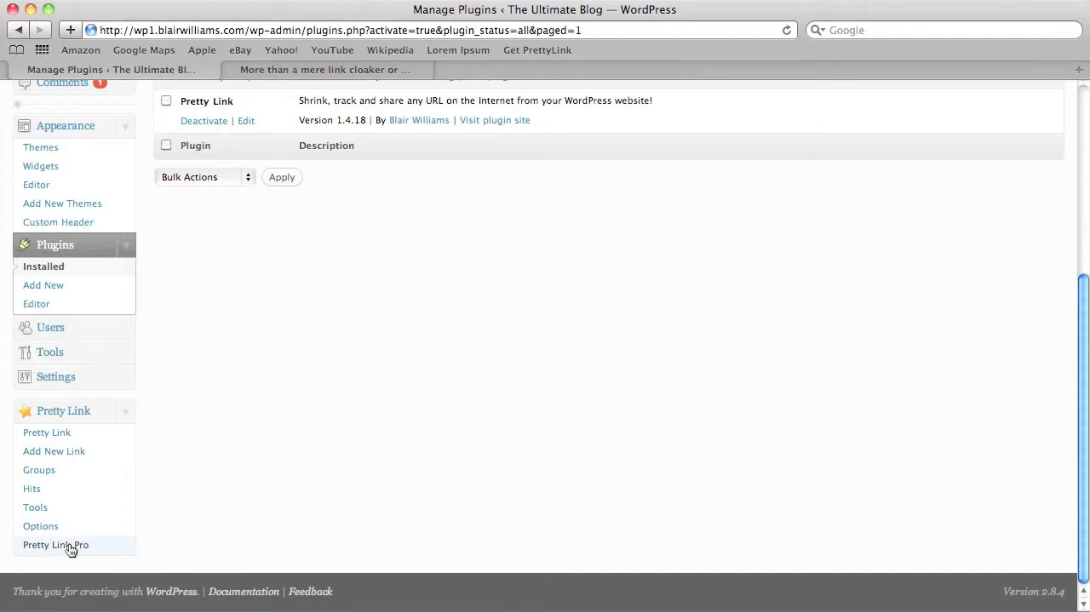
pyautogui.click(54, 545)
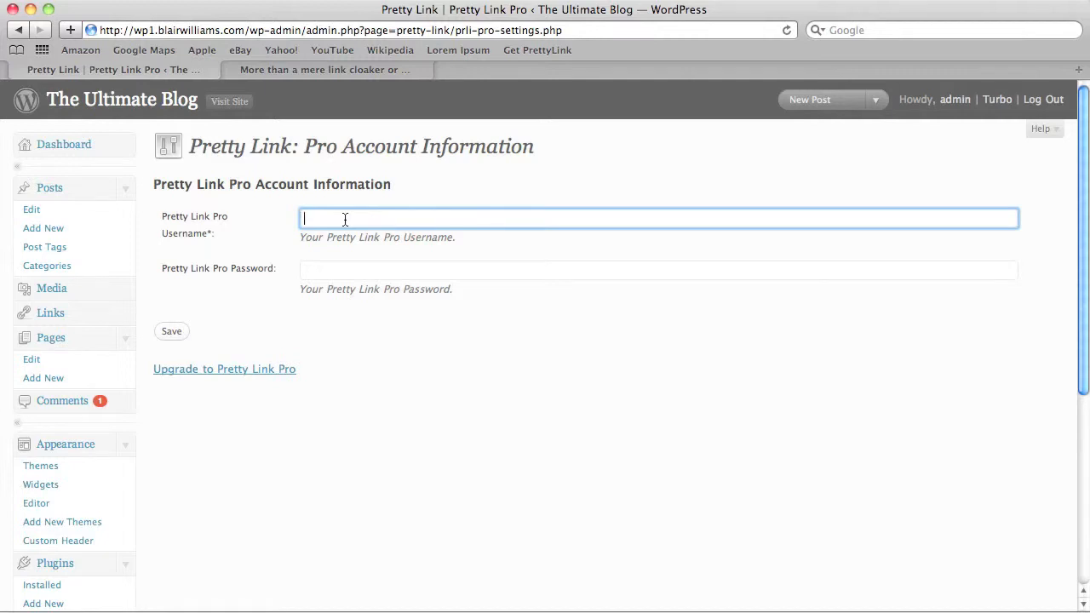
# Enter the Pro account username and password and save, installing Pretty Link Pro 1.4.18
pyautogui.write('beviswill')
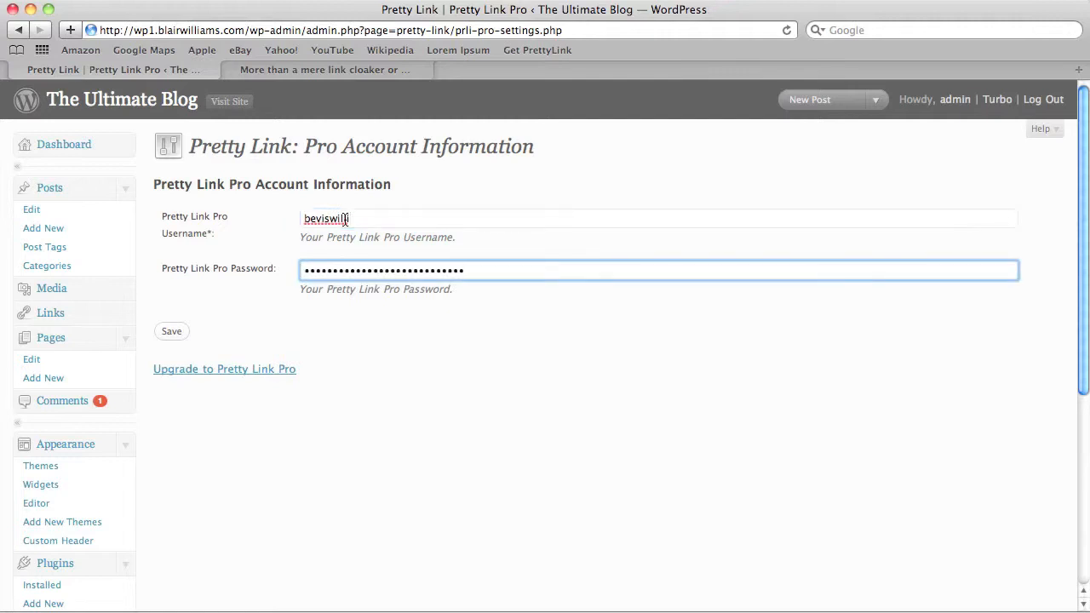
pyautogui.click(170, 330)
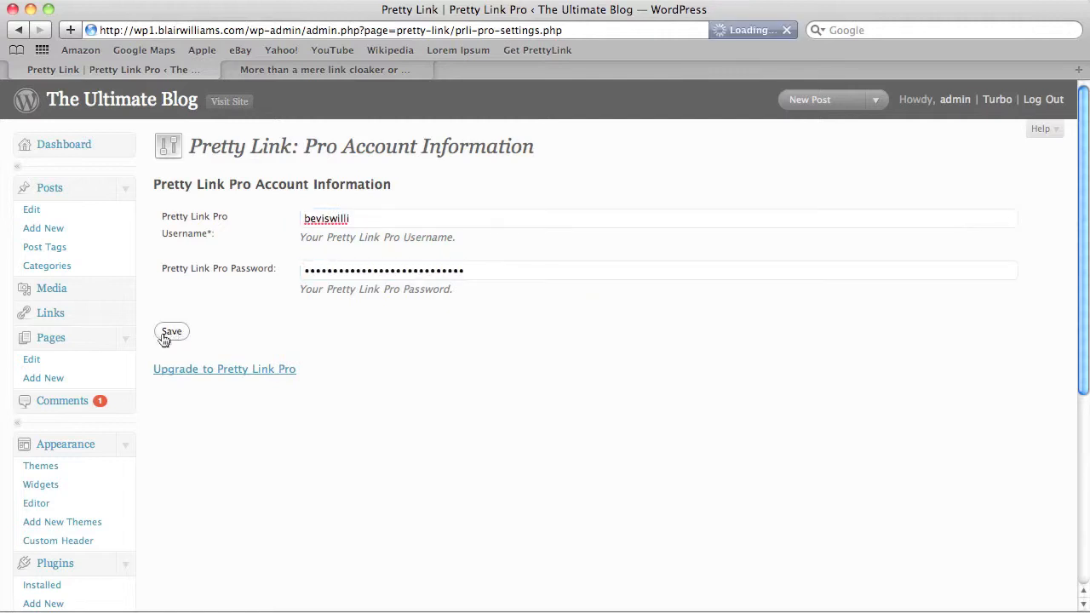
pyautogui.click(170, 330)
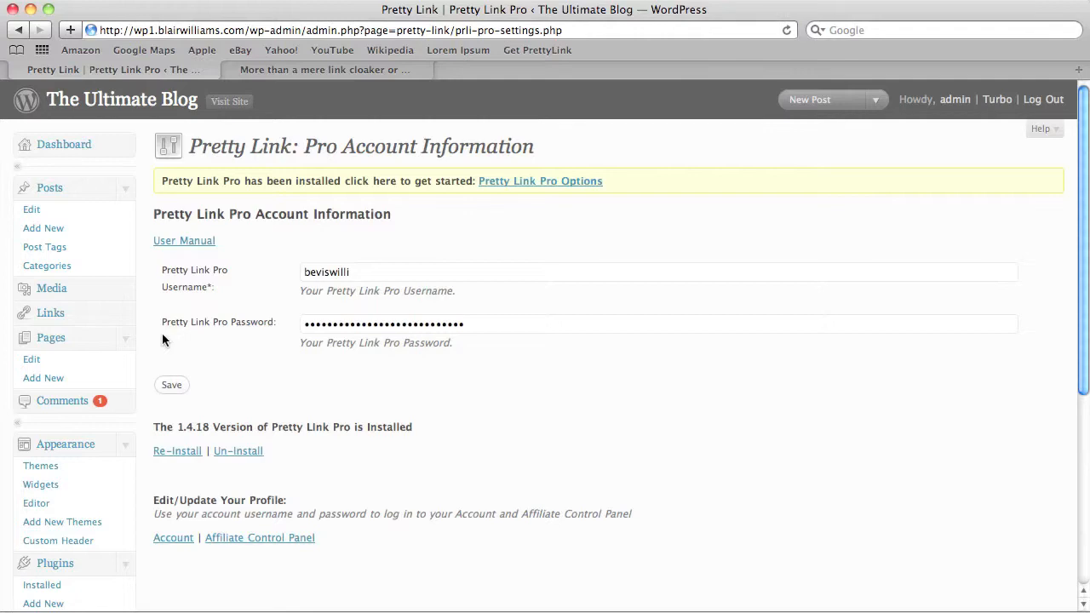
pyautogui.scroll(-3)
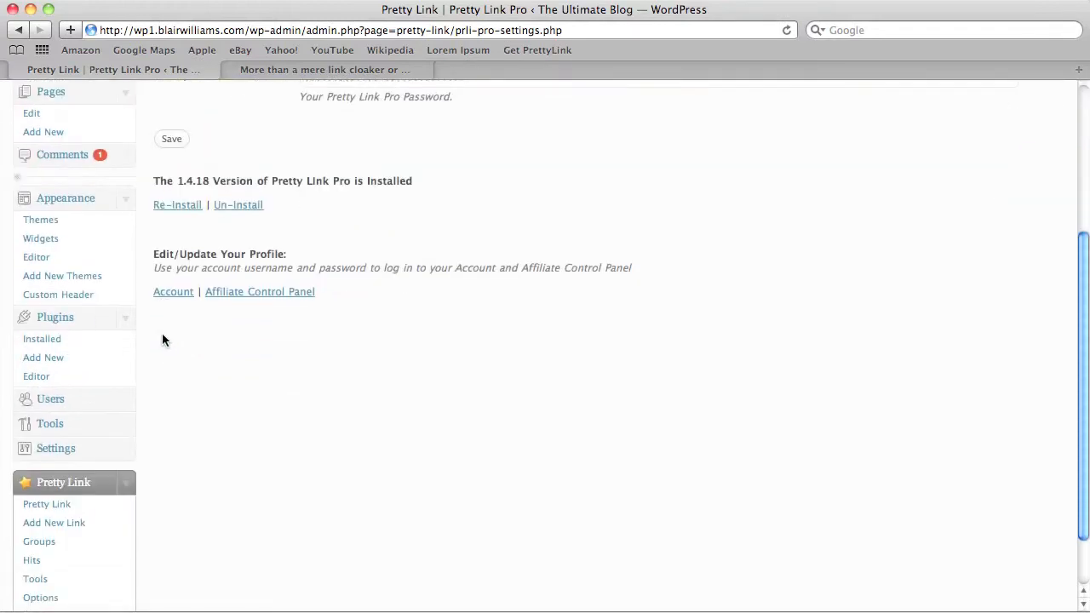
# Show the Pretty Link links list, currently empty, from the sidebar menu
pyautogui.click(48, 504)
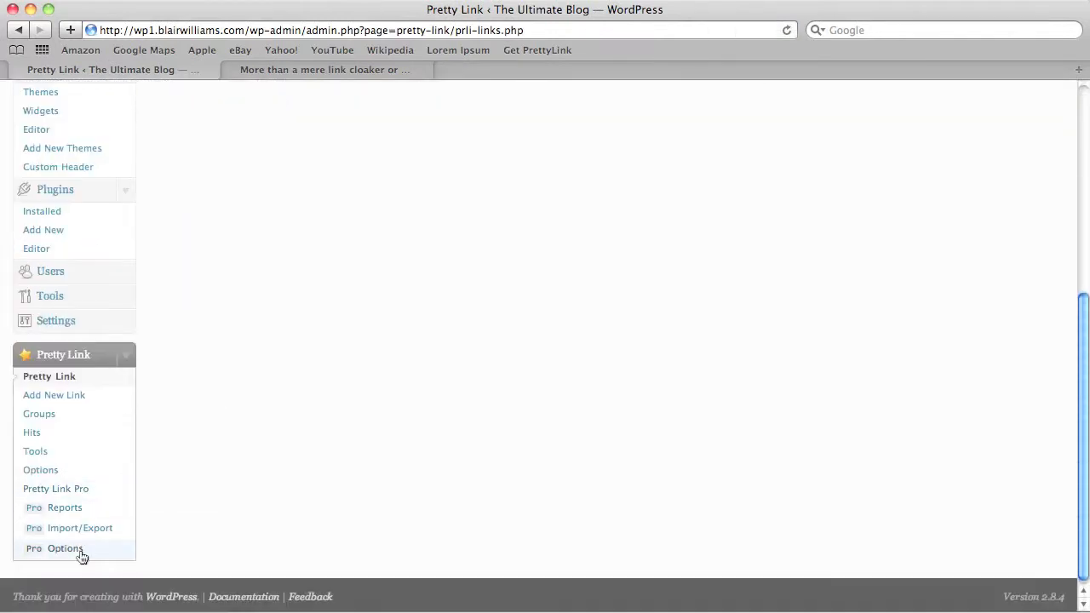
pyautogui.moveTo(55, 396)
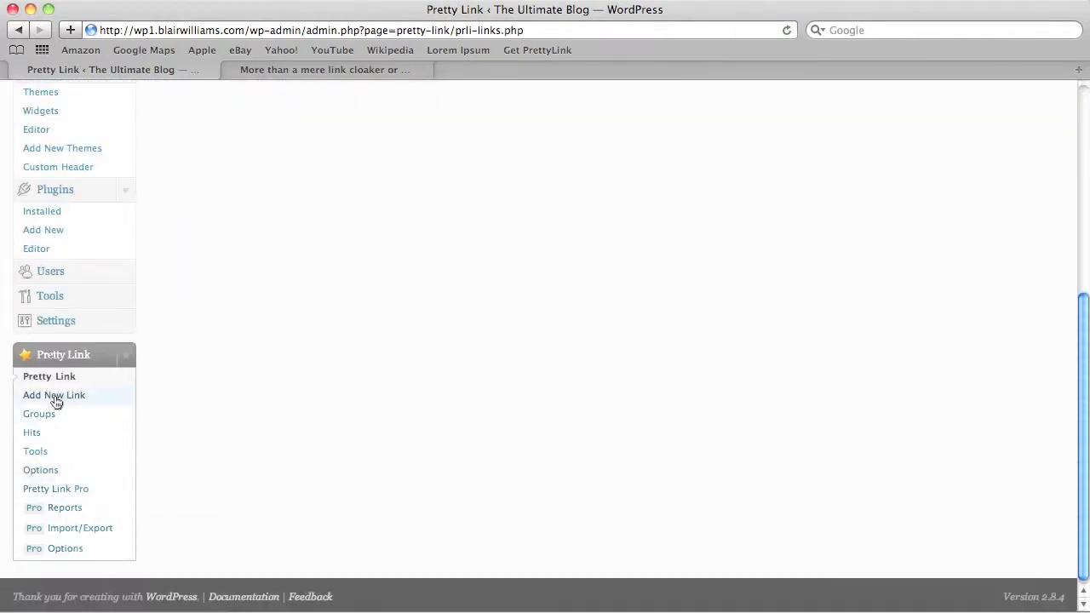
pyautogui.click(48, 377)
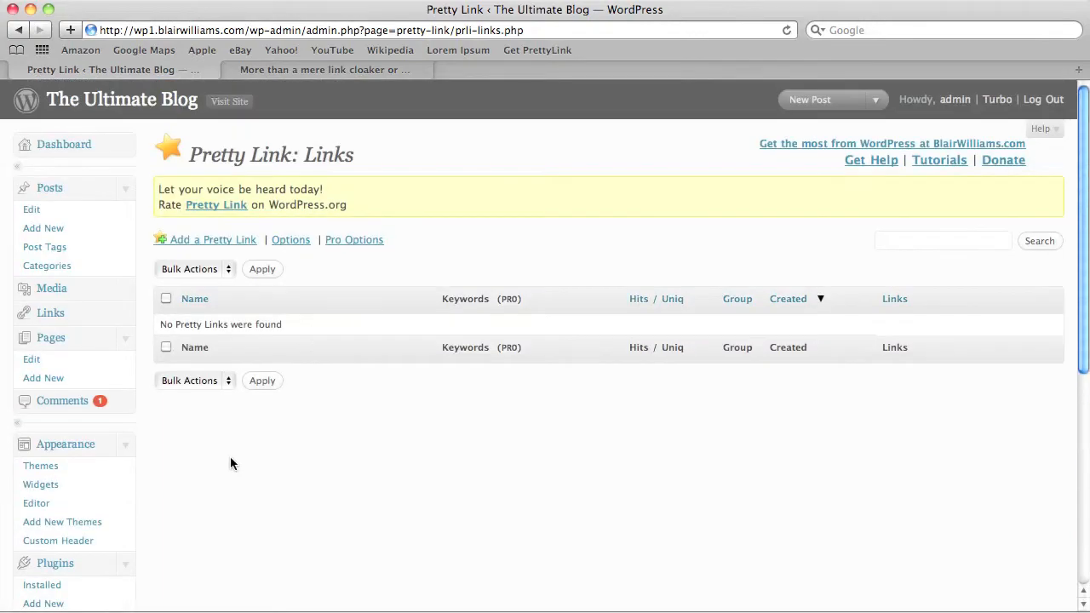